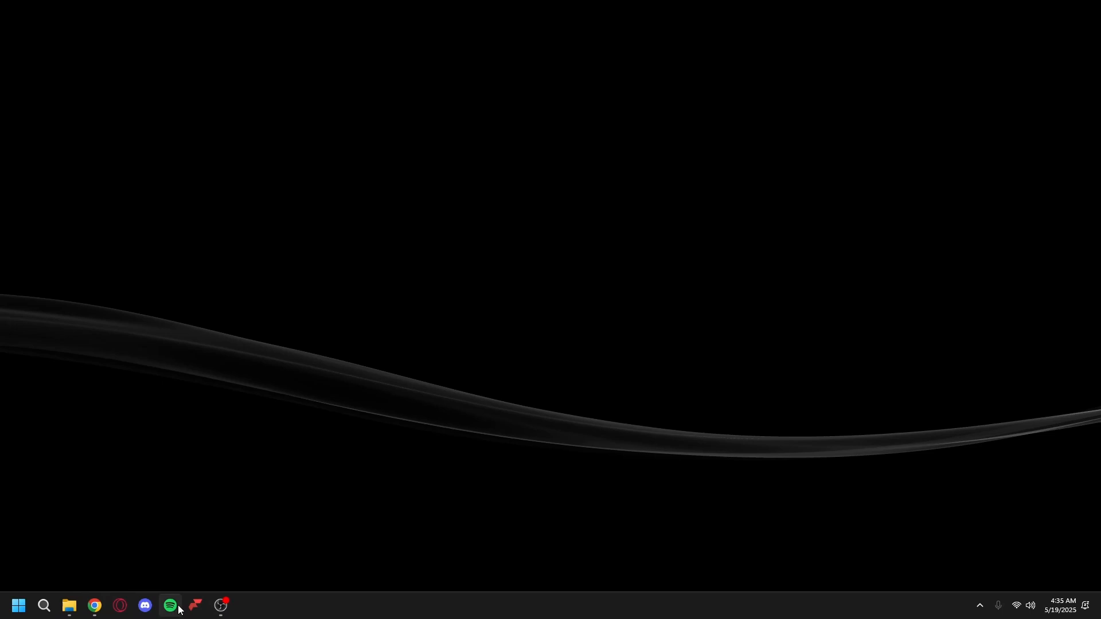
Bring up the SpotX 1.9 release page in Chrome and run Install_New_theme.bat
left_click(94, 610)
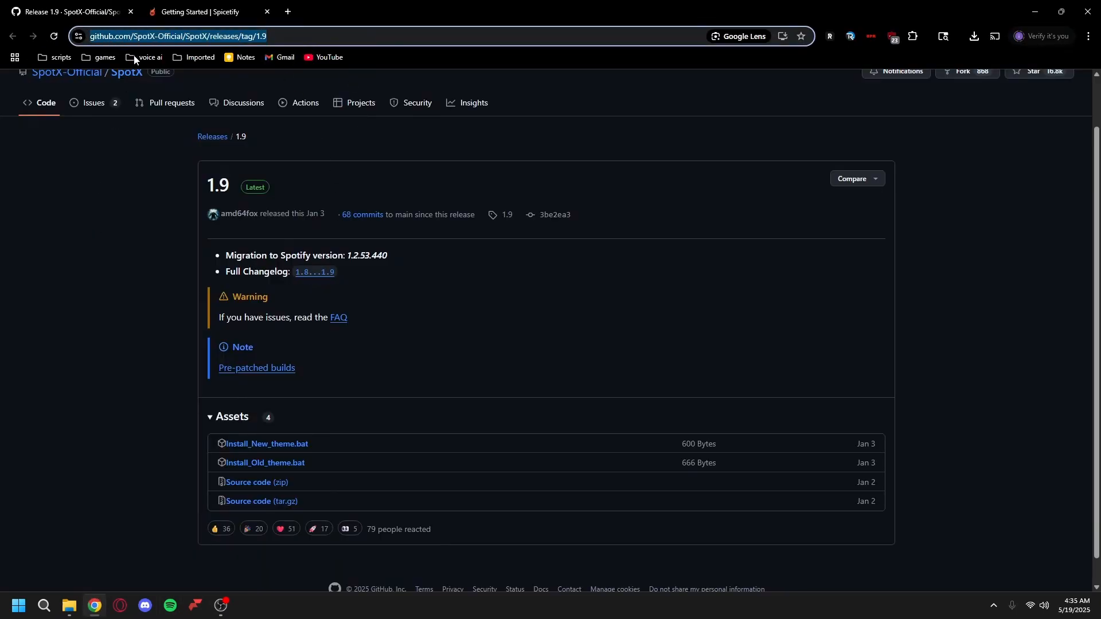
left_click(267, 443)
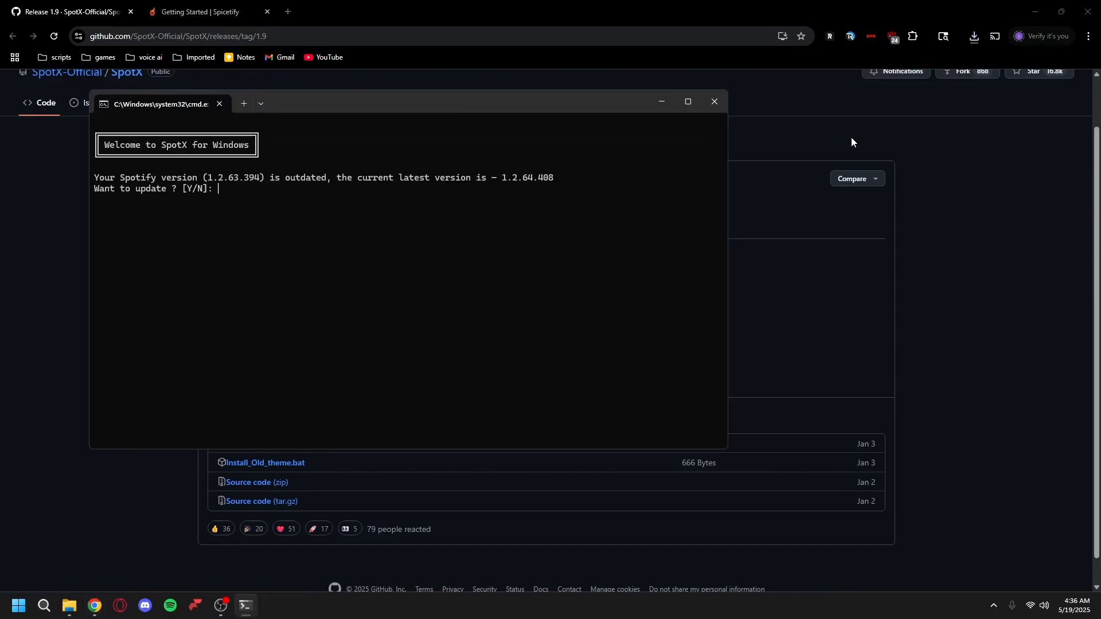
Answer y to update, remove the old version, hide podcasts, and block updates in SpotX
type("y")
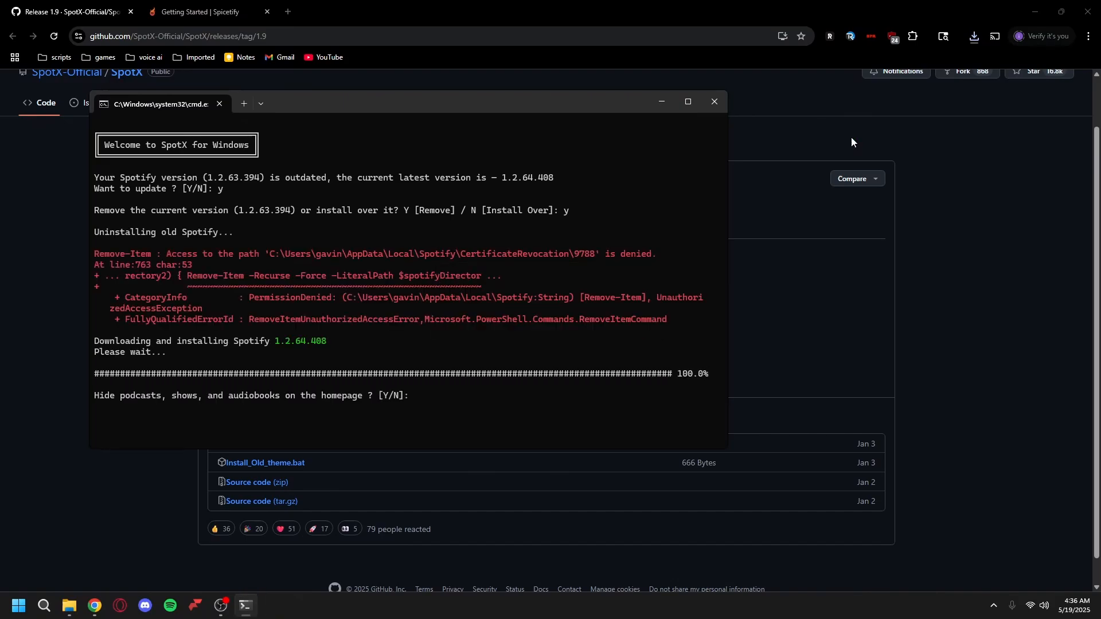
type("y")
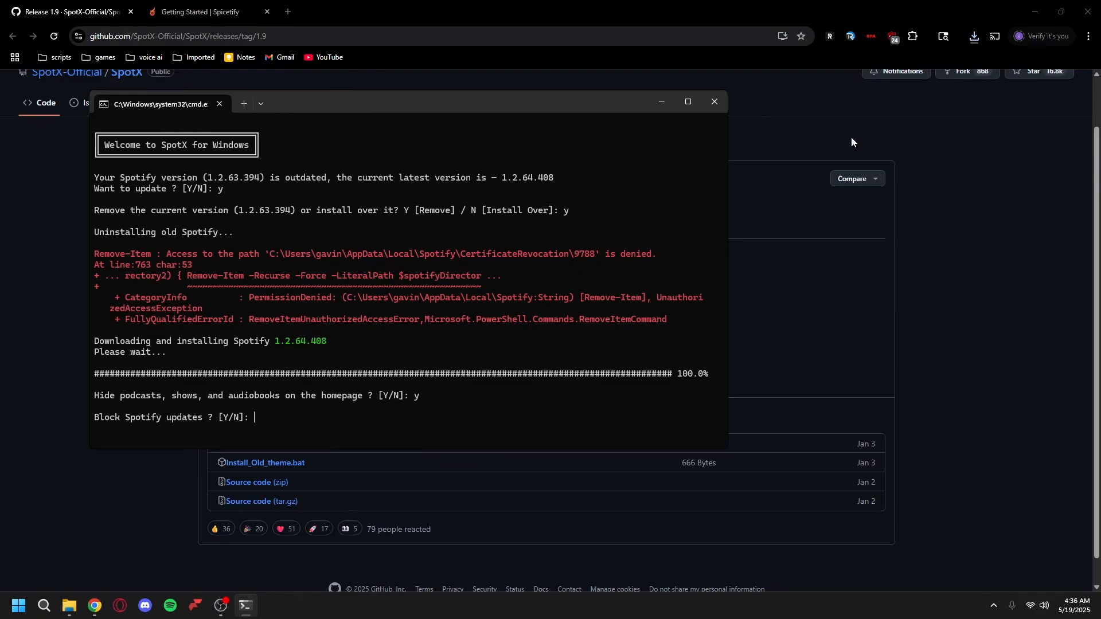
type("y")
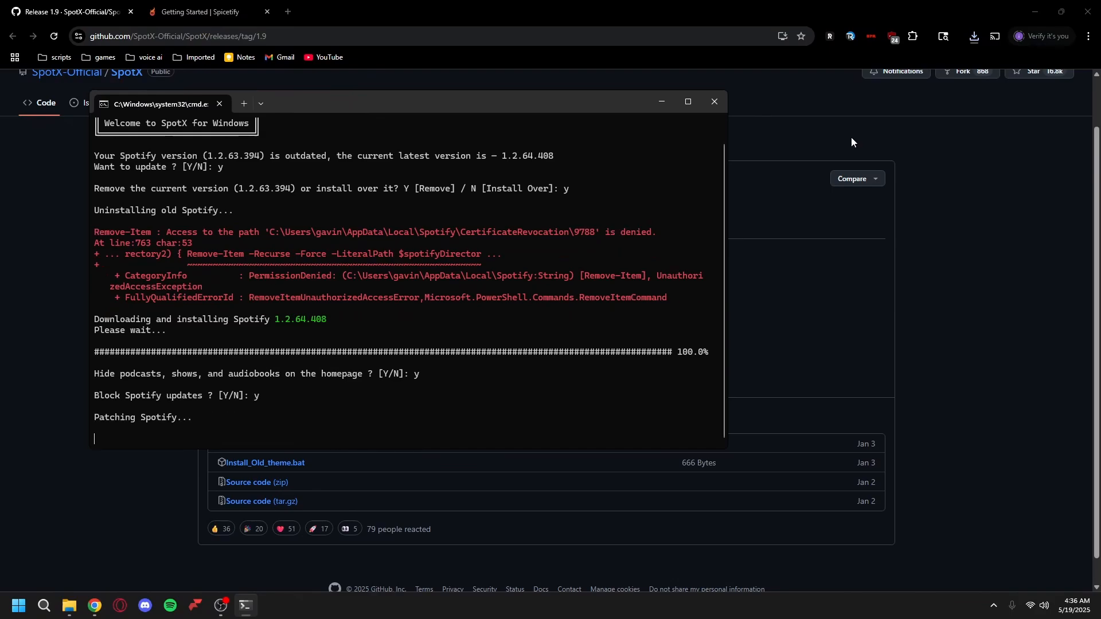
mouse_move(272, 399)
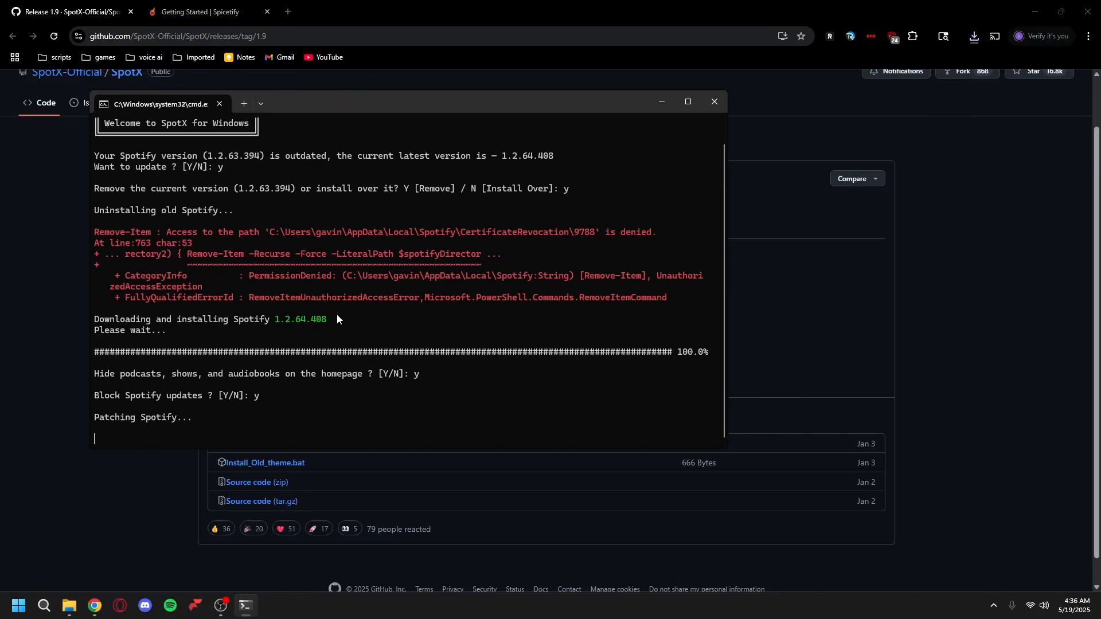
left_click(713, 101)
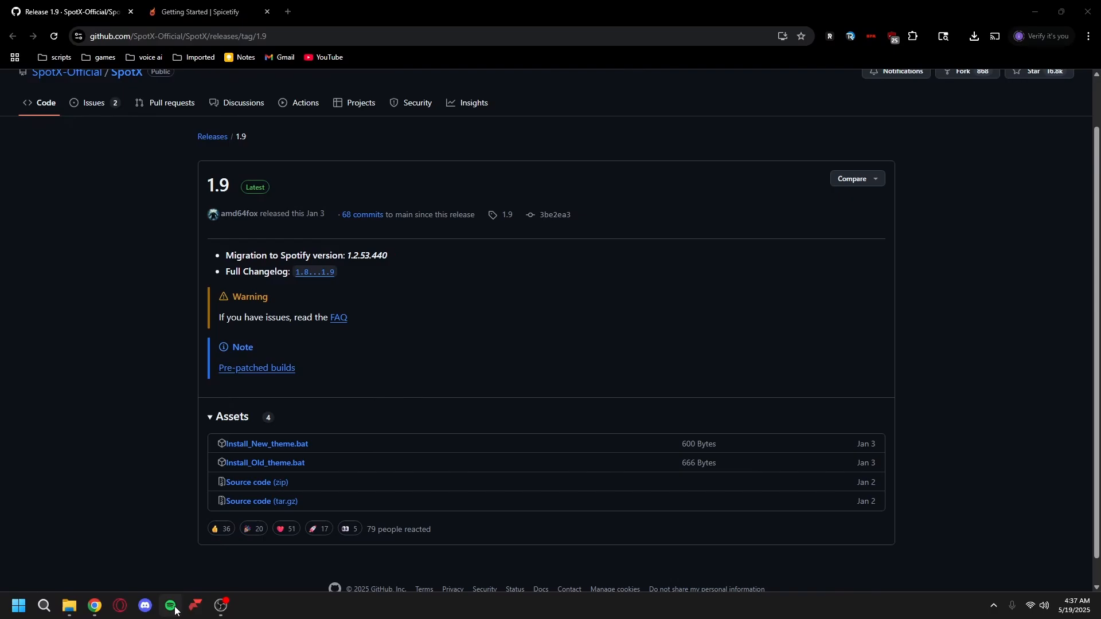
Launch the patched Spotify client from the taskbar to reach its login screen
left_click(171, 610)
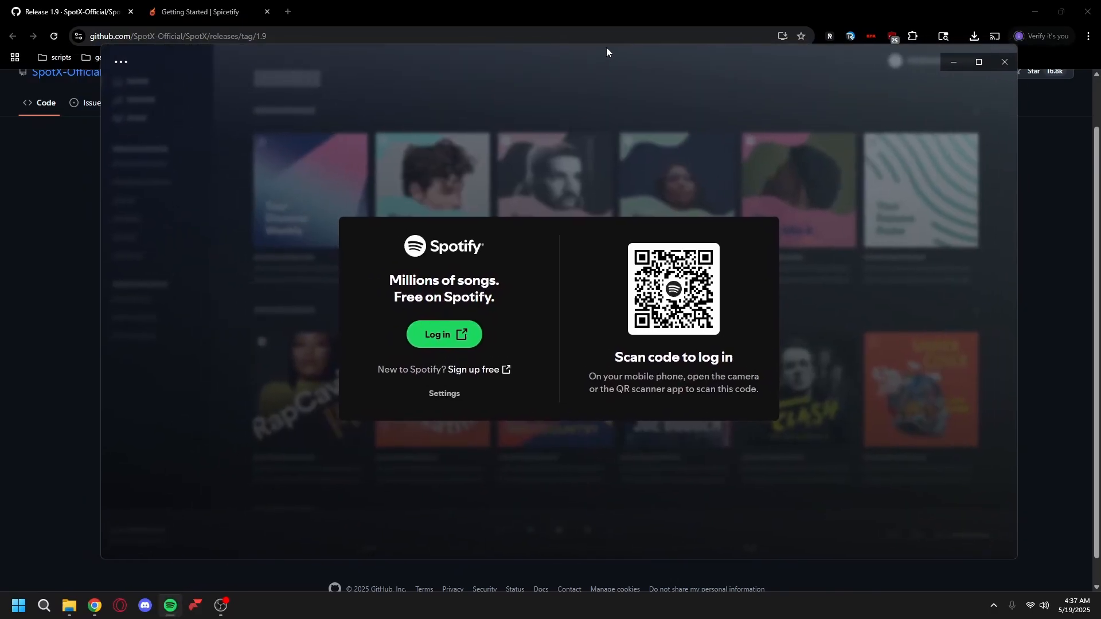
mouse_move(701, 275)
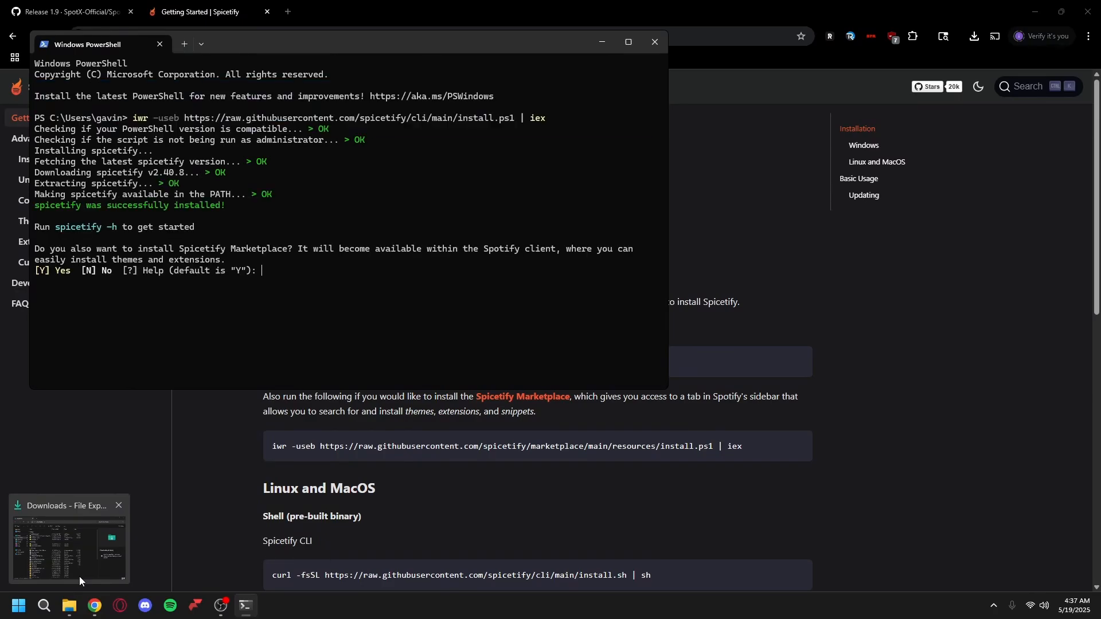
Accept installing Spicetify Marketplace by answering y in PowerShell
type("y")
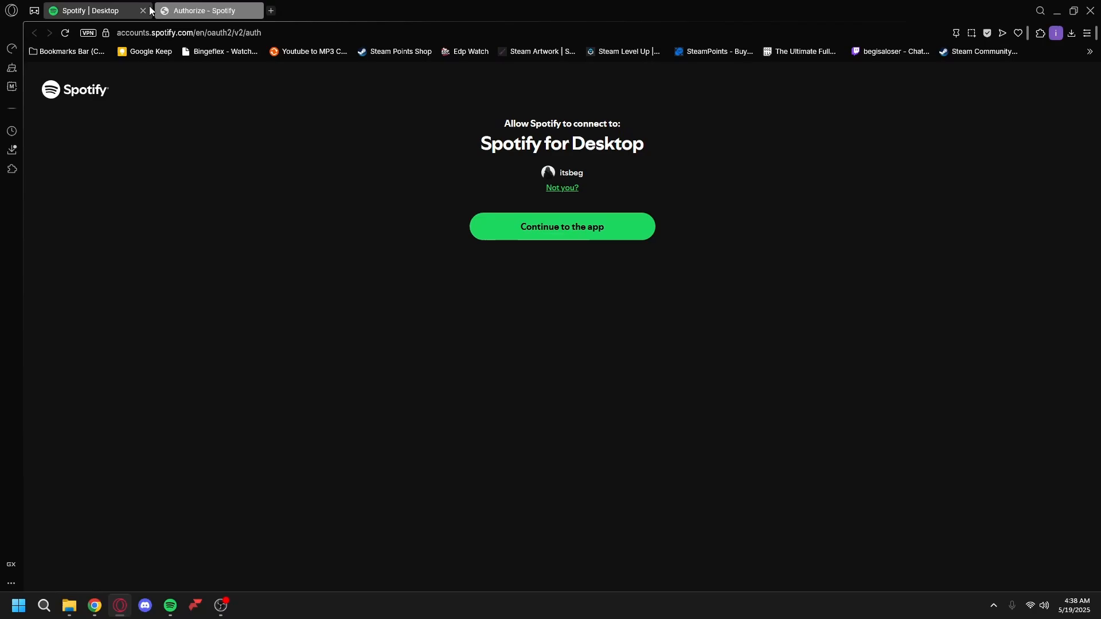
Authorize Spotify for Desktop on the Opera GX authorize page
left_click(560, 226)
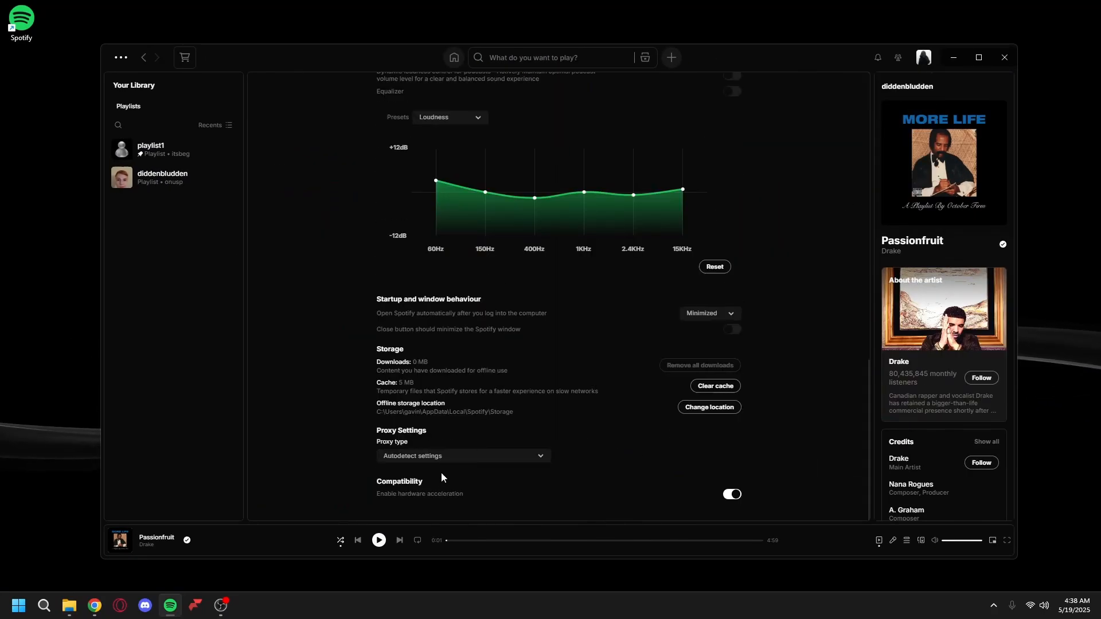
Turn off 'Enable hardware acceleration' and relaunch Spotify from the taskbar
left_click(731, 494)
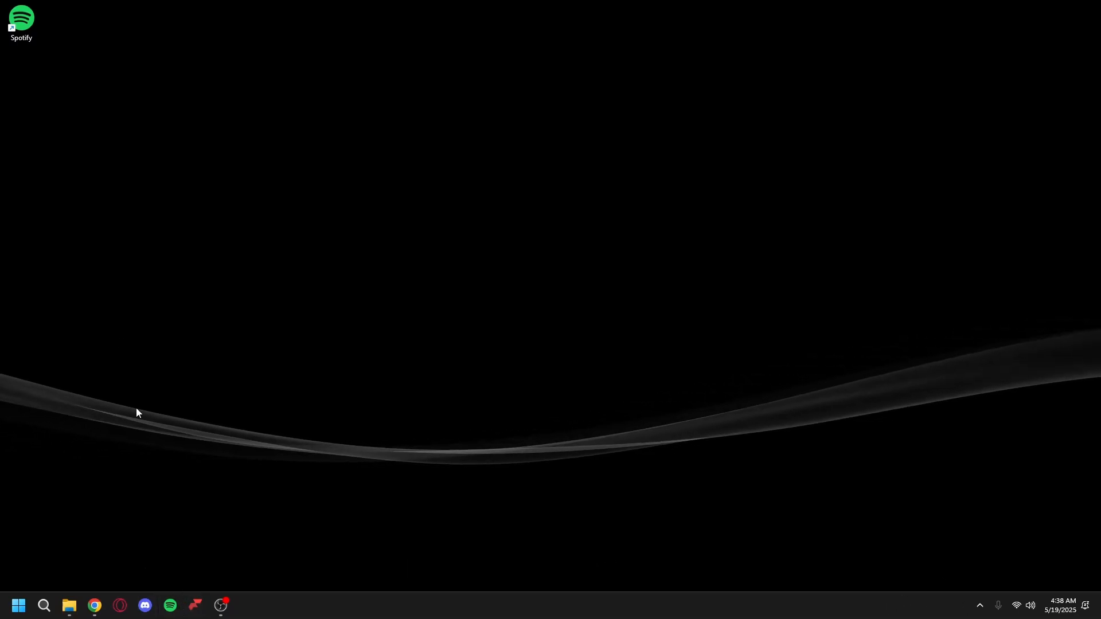
left_click(169, 609)
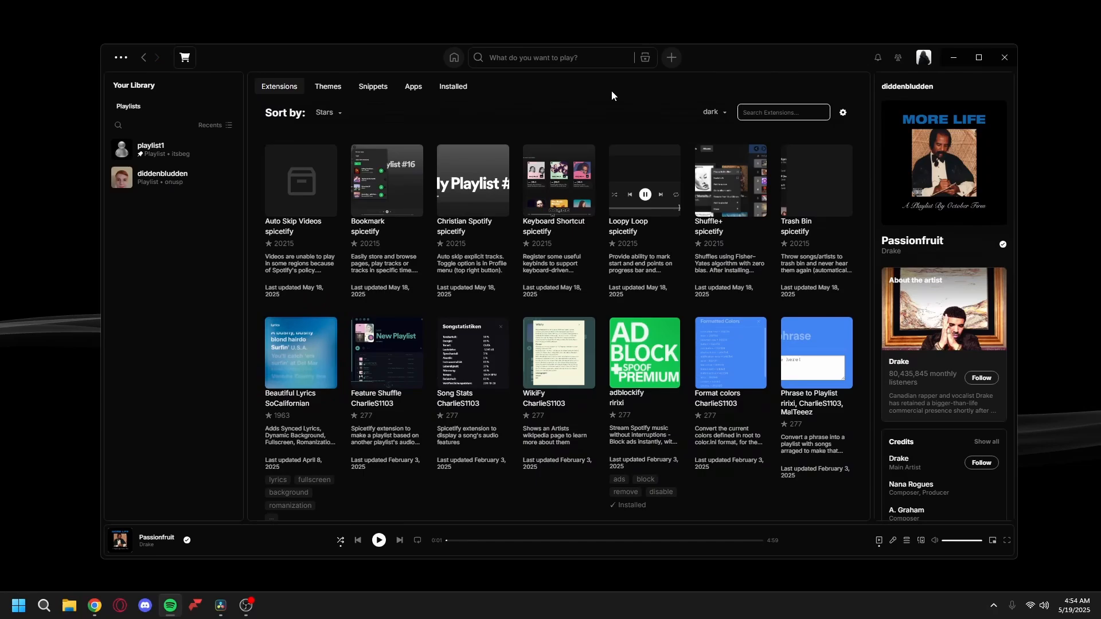
Search Marketplace extensions for 'adblo' to confirm adblockify is installed, then browse themes
left_click(783, 112)
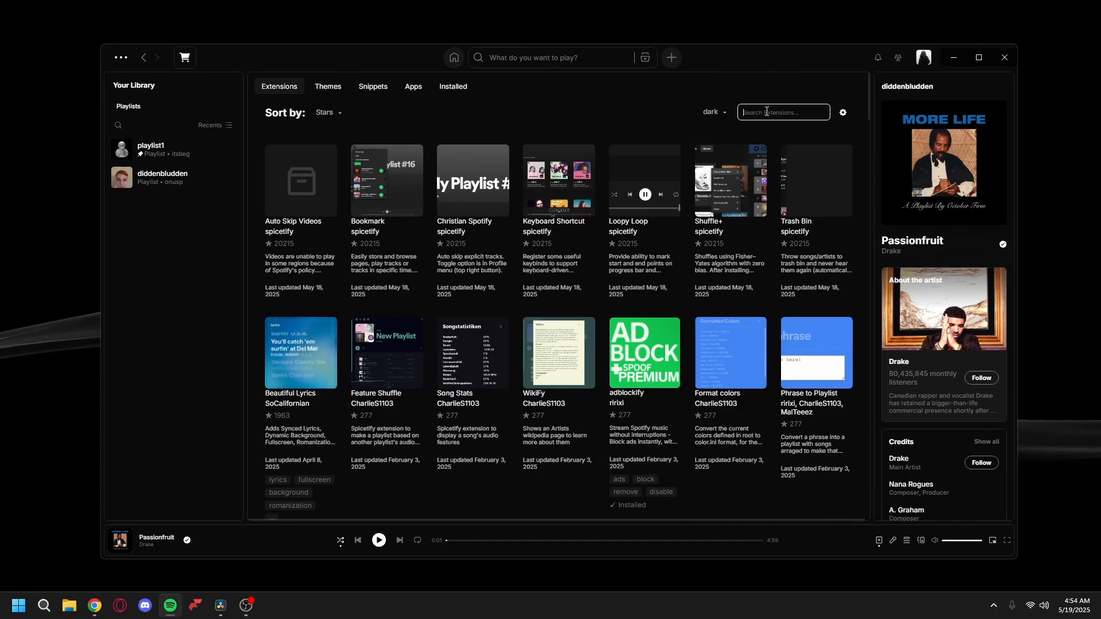
type("adblo")
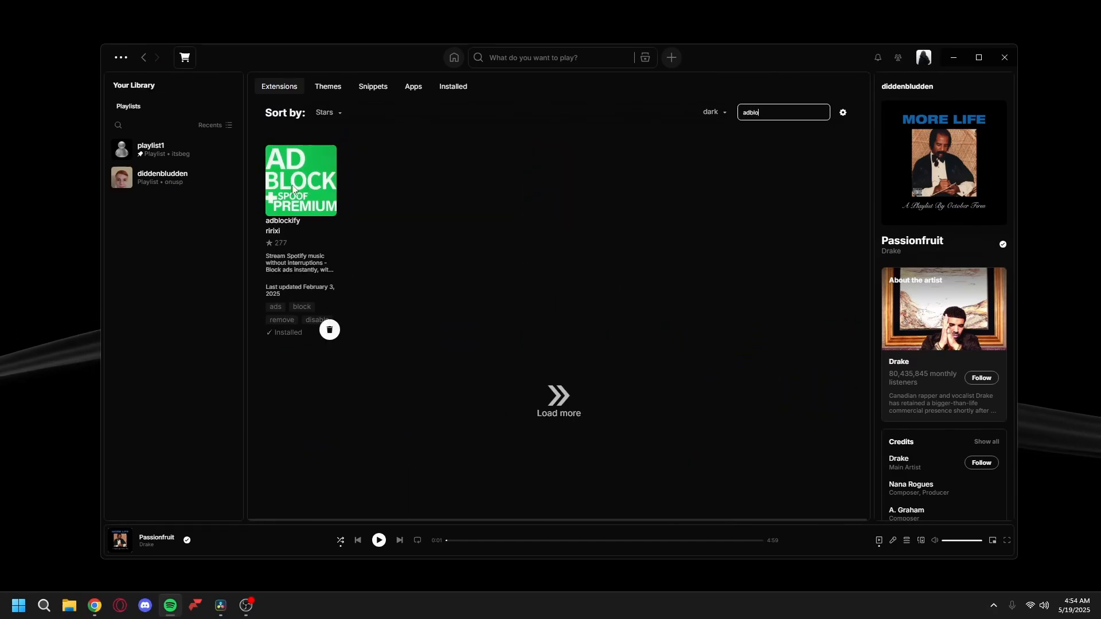
mouse_move(389, 376)
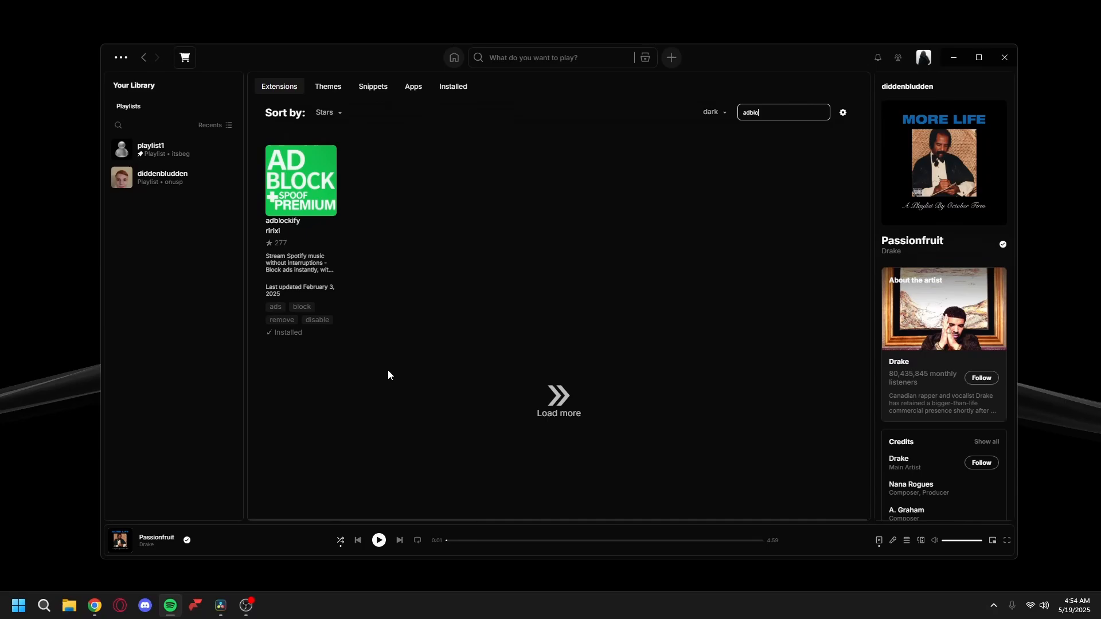
left_click(327, 87)
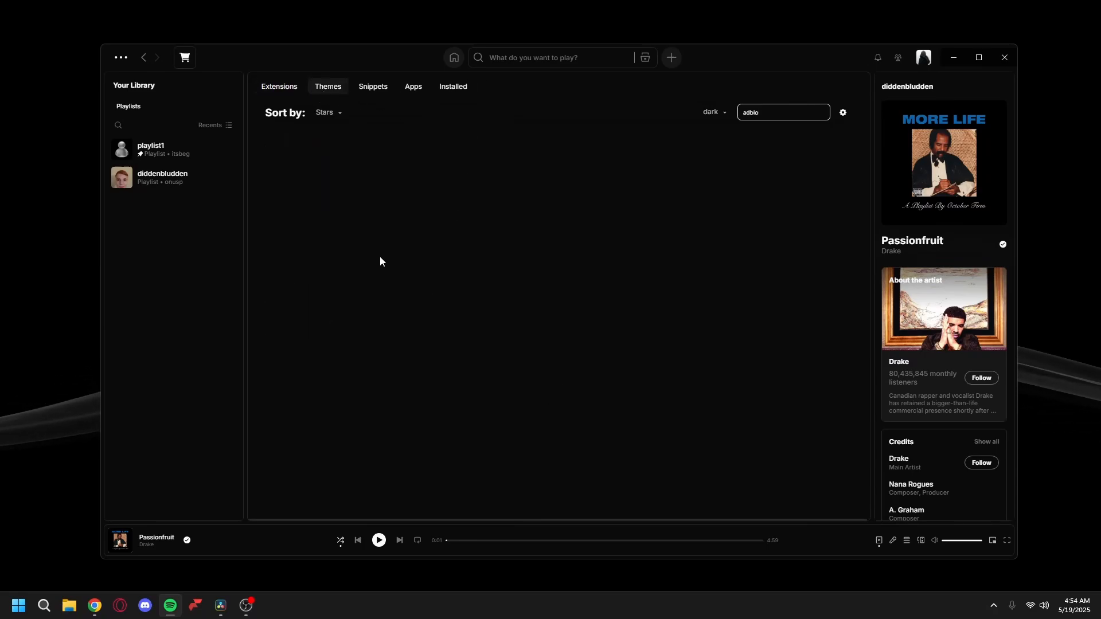
mouse_move(732, 276)
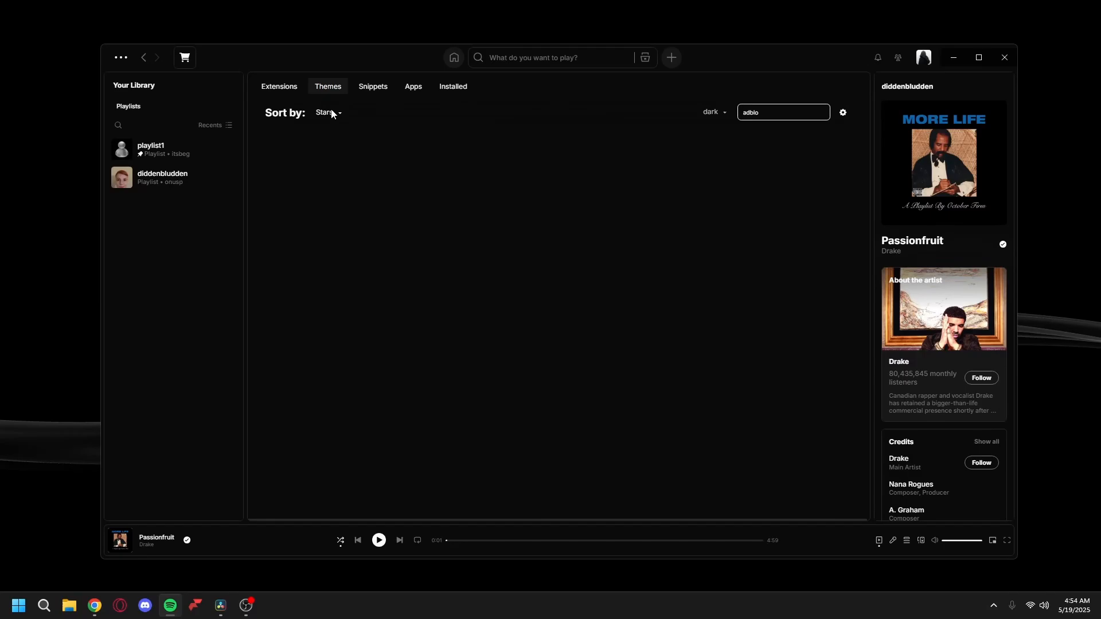
left_click(279, 86)
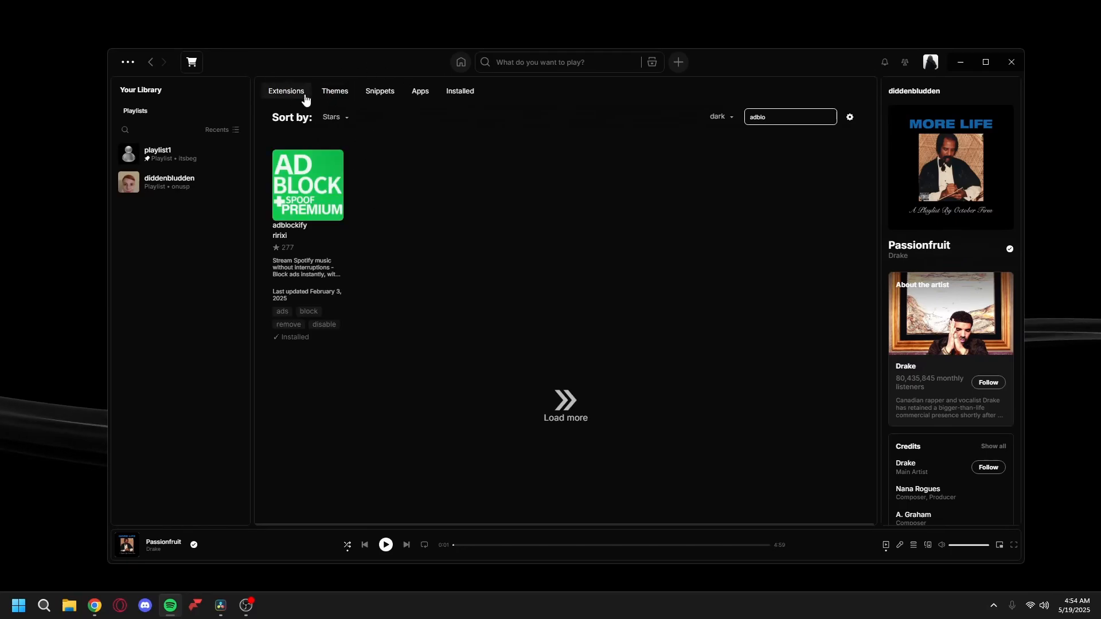
left_click(335, 91)
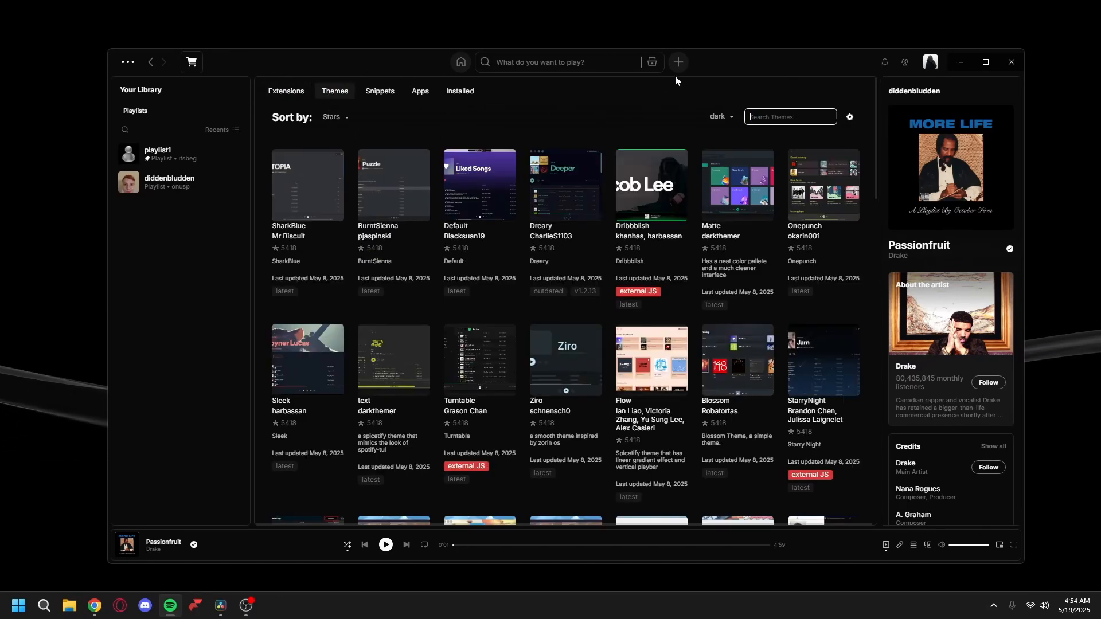
left_click(459, 91)
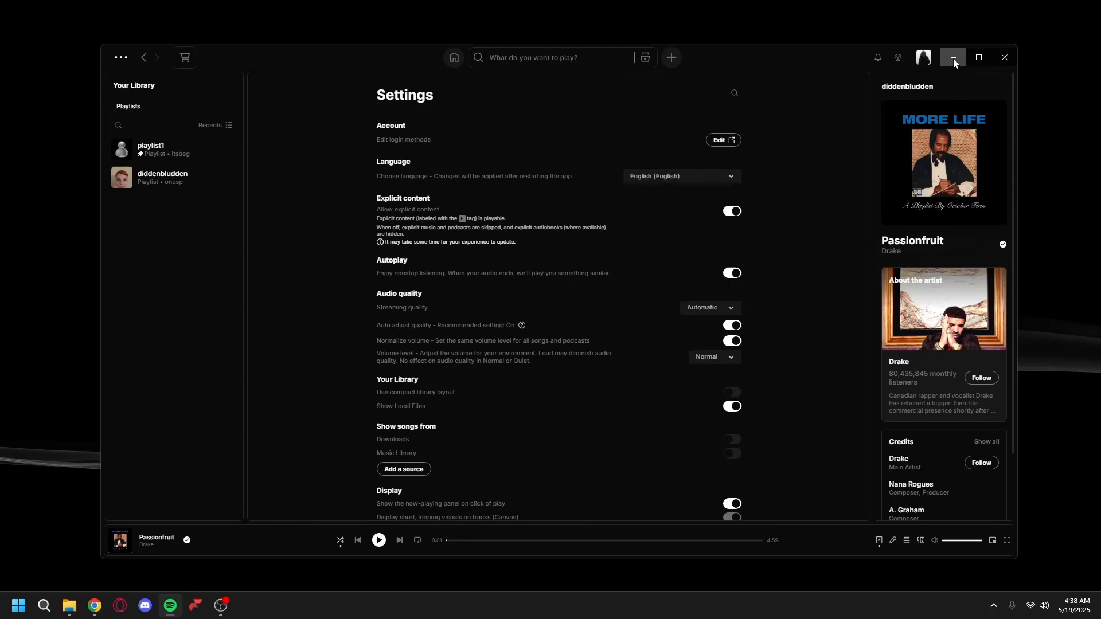
mouse_move(954, 57)
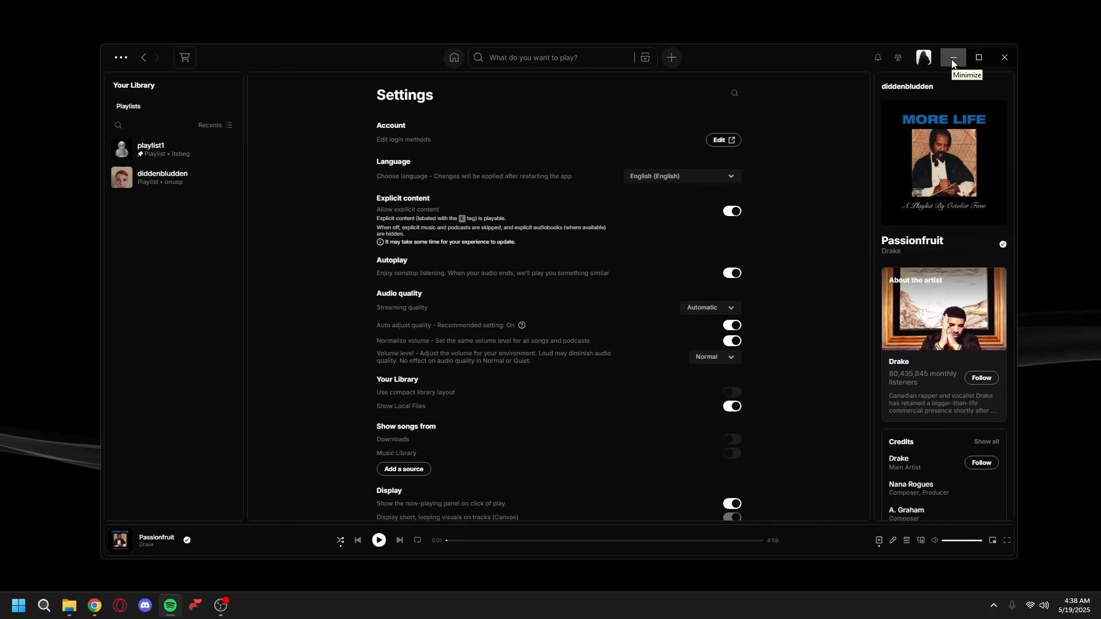
Minimize the Spotify window from its Settings page to the desktop
left_click(952, 57)
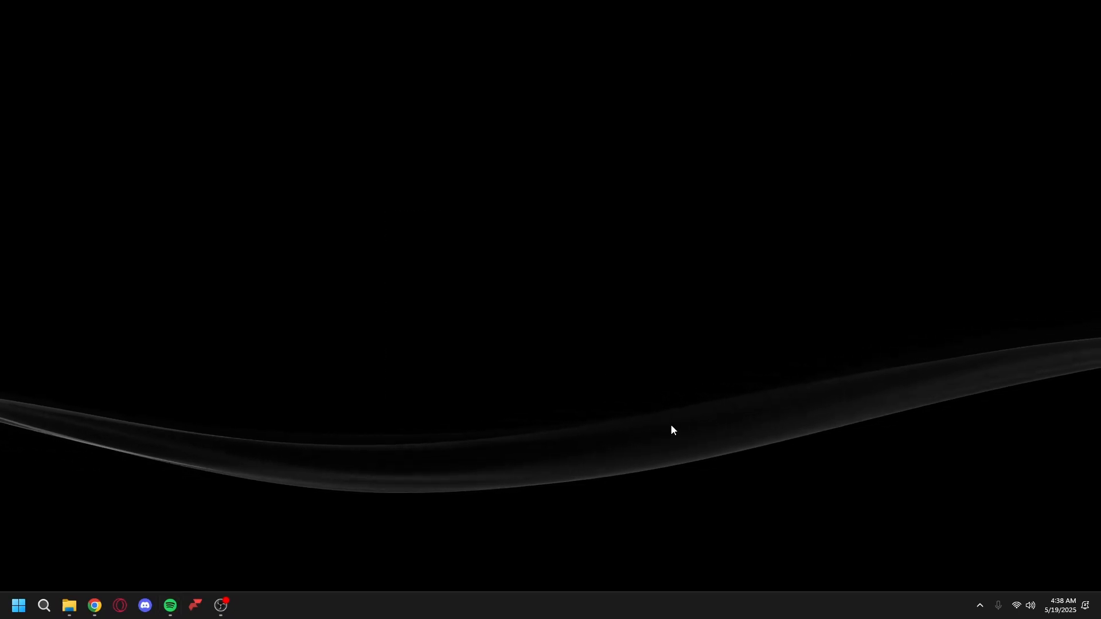